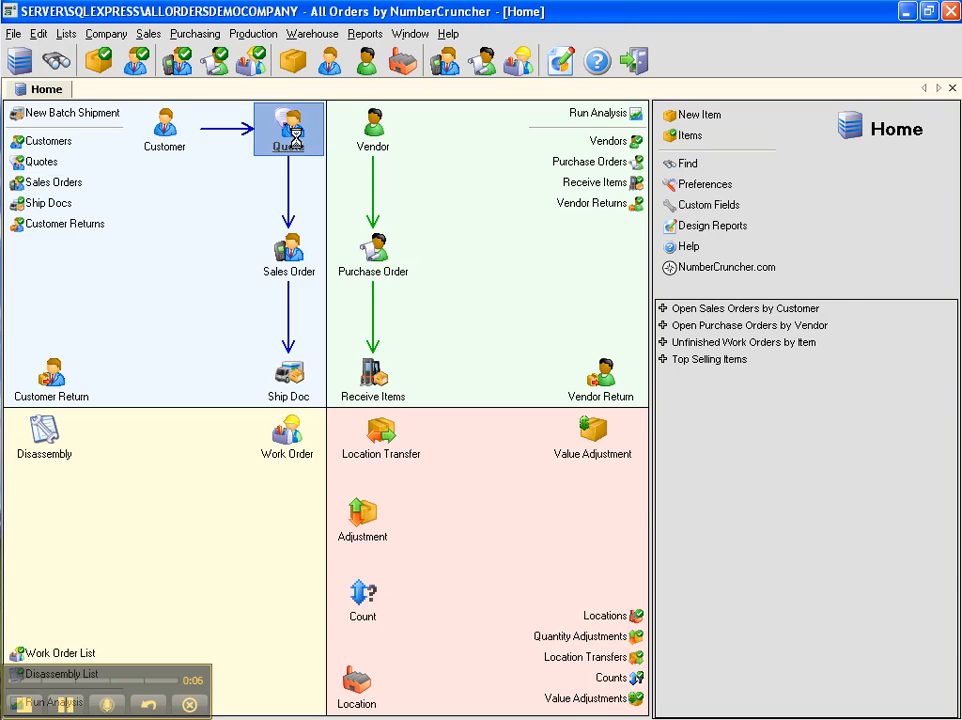
pyautogui.click(288, 128)
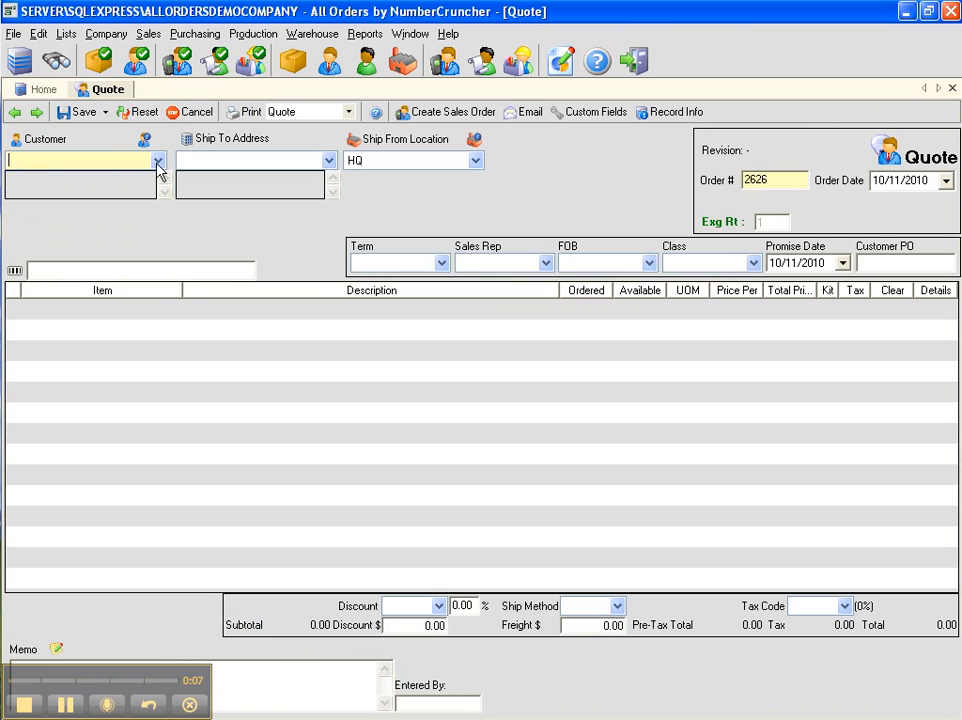
pyautogui.click(156, 160)
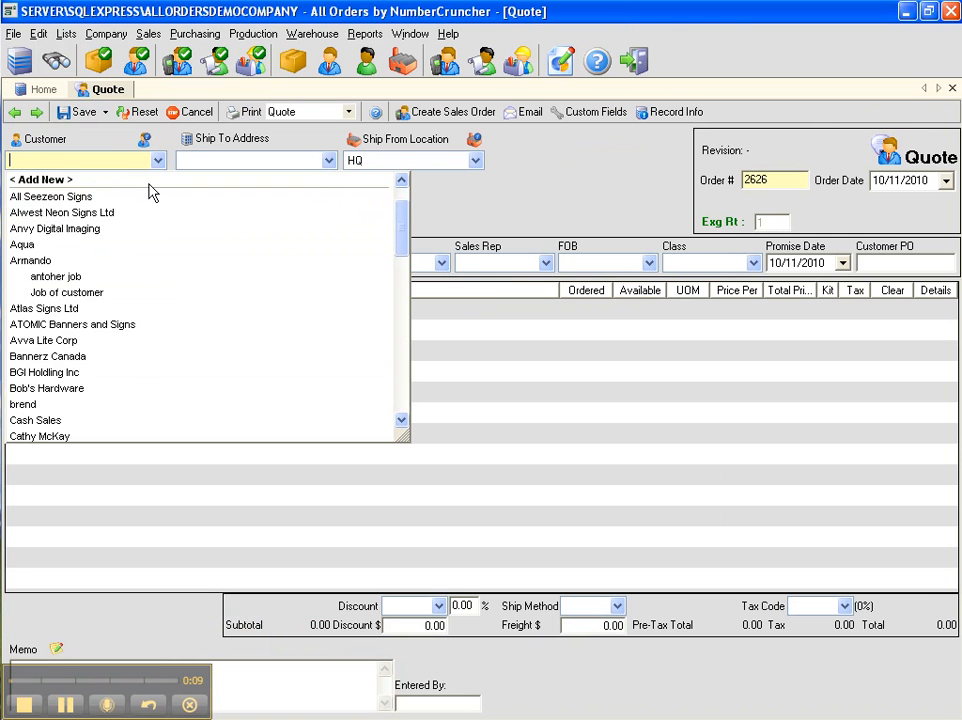
pyautogui.scroll(-3)
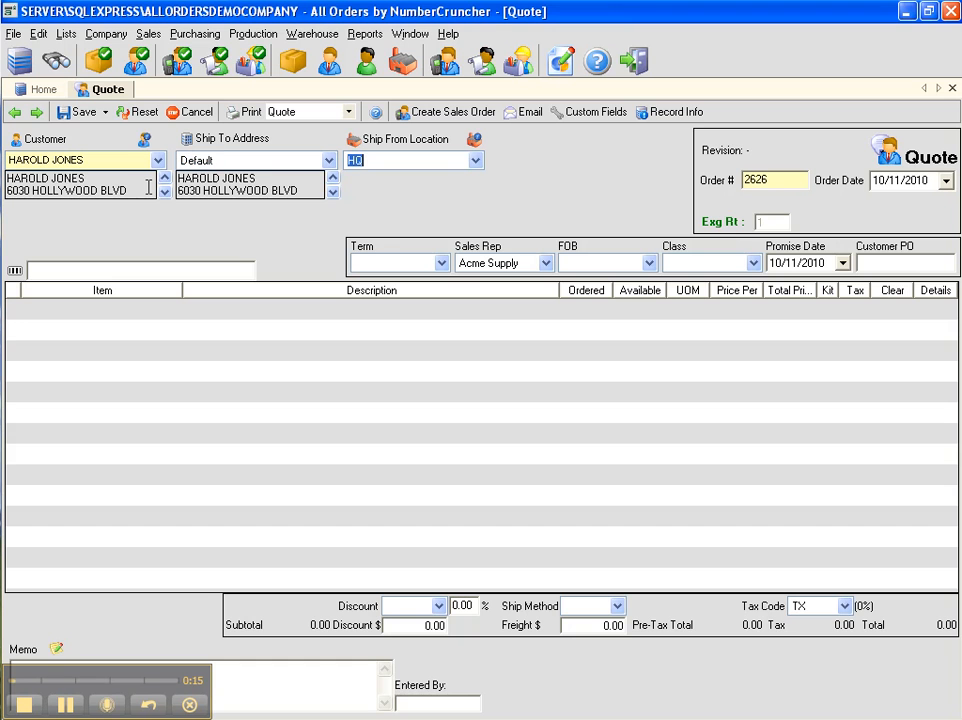
pyautogui.moveTo(244, 212)
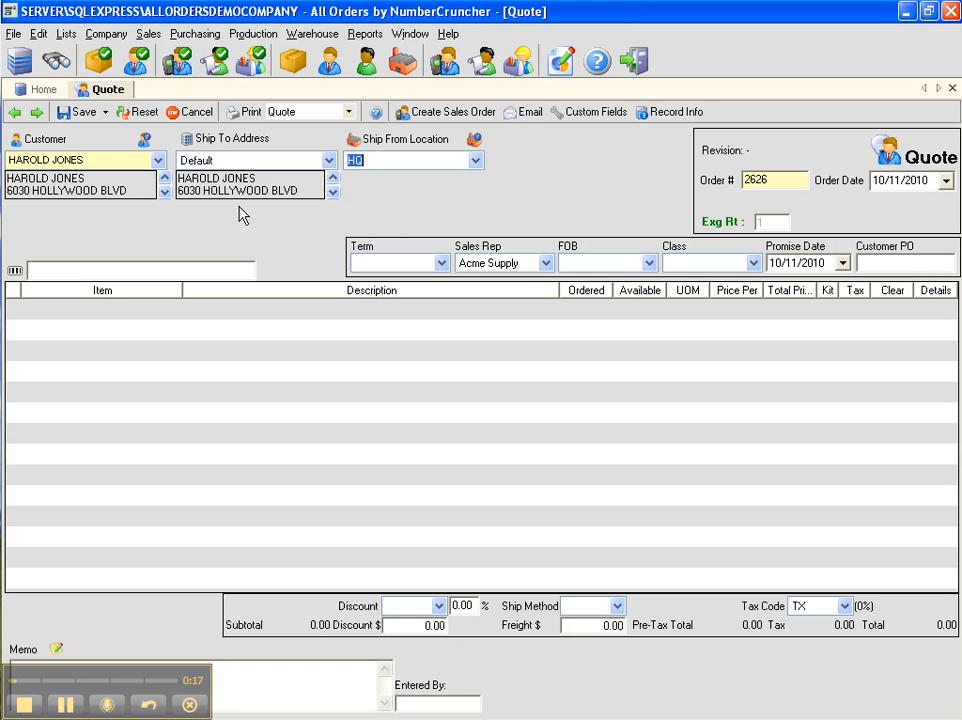
# Keep HQ as the quote's ship-from location.
pyautogui.click(476, 160)
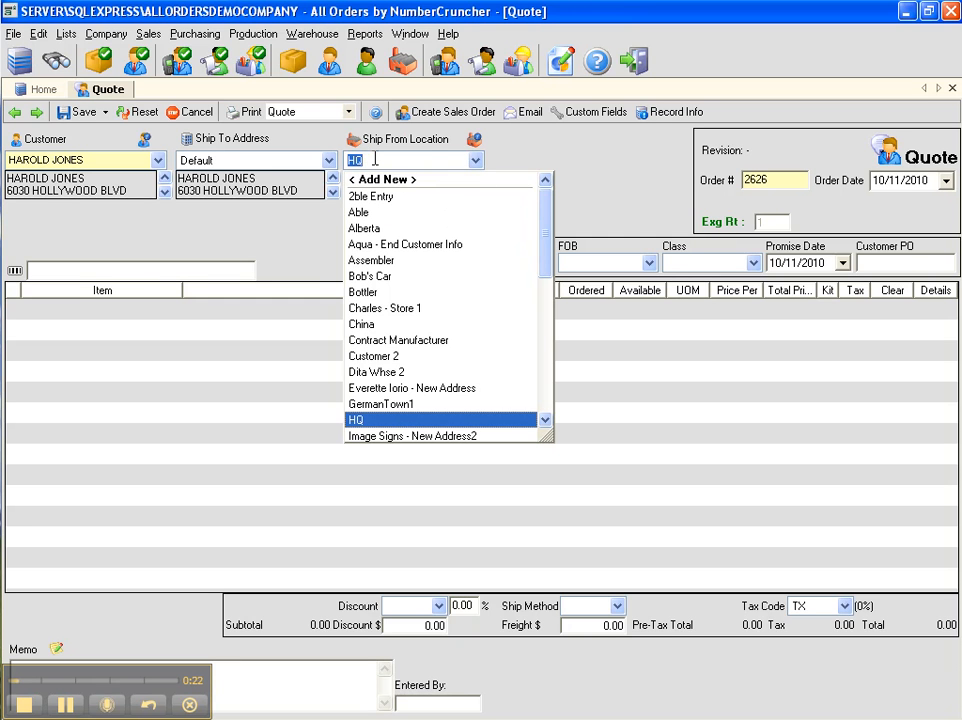
pyautogui.click(356, 420)
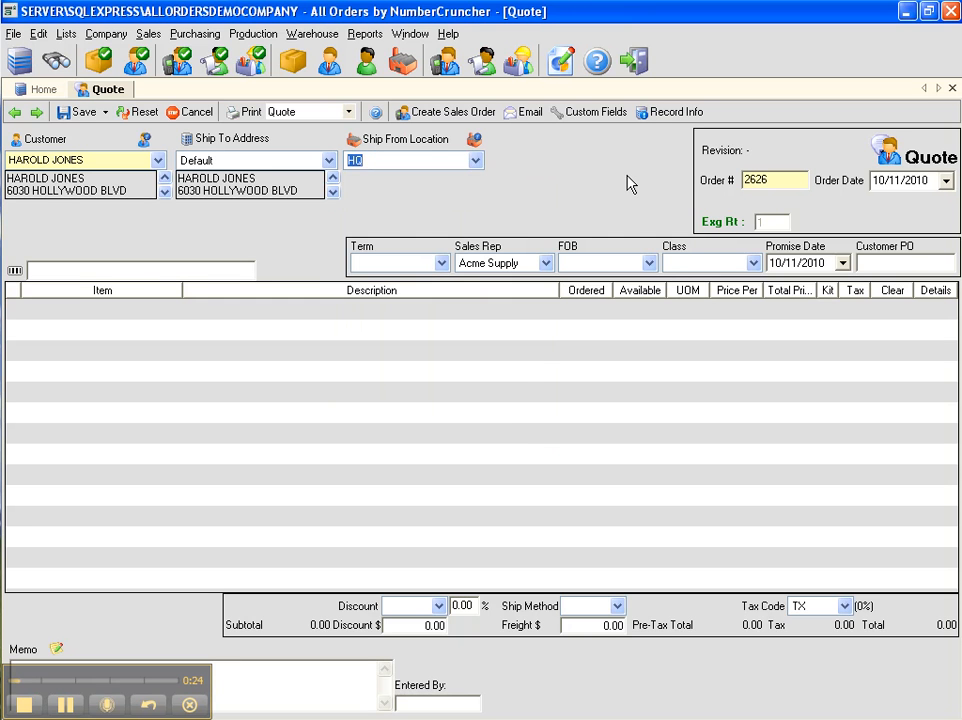
pyautogui.moveTo(446, 228)
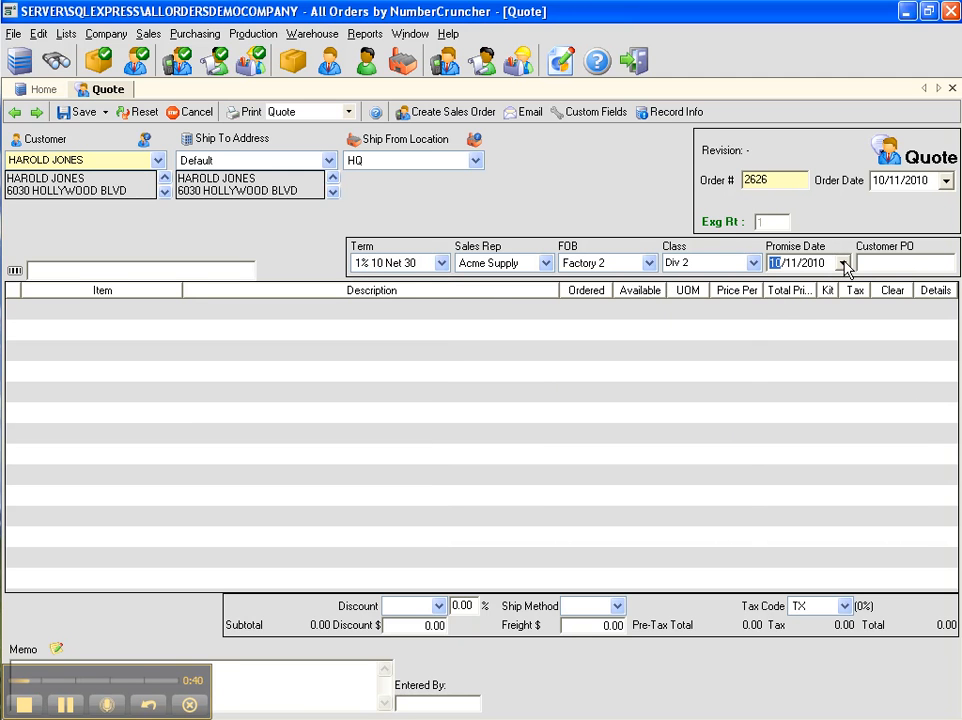
# Set the quote's promise date to October 15, 2010.
pyautogui.click(844, 264)
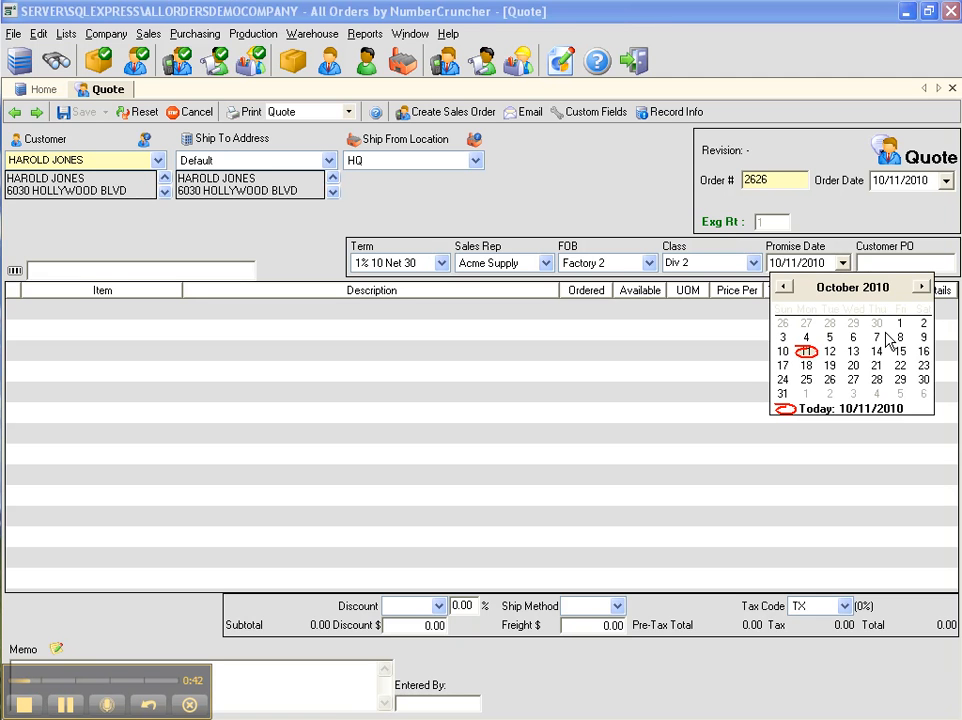
pyautogui.click(900, 352)
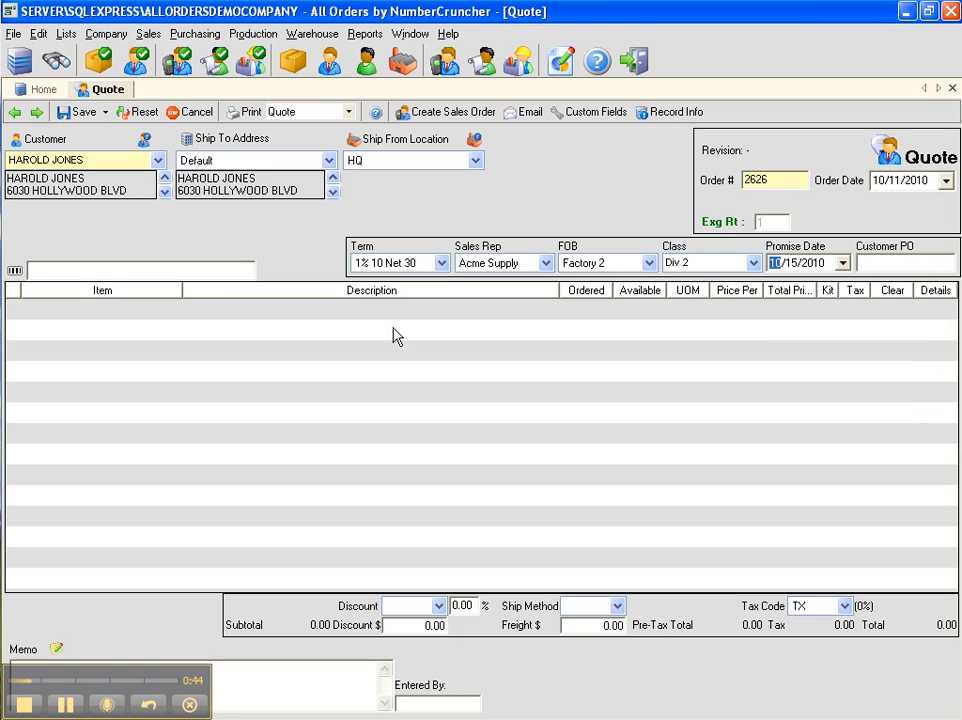
pyautogui.moveTo(128, 318)
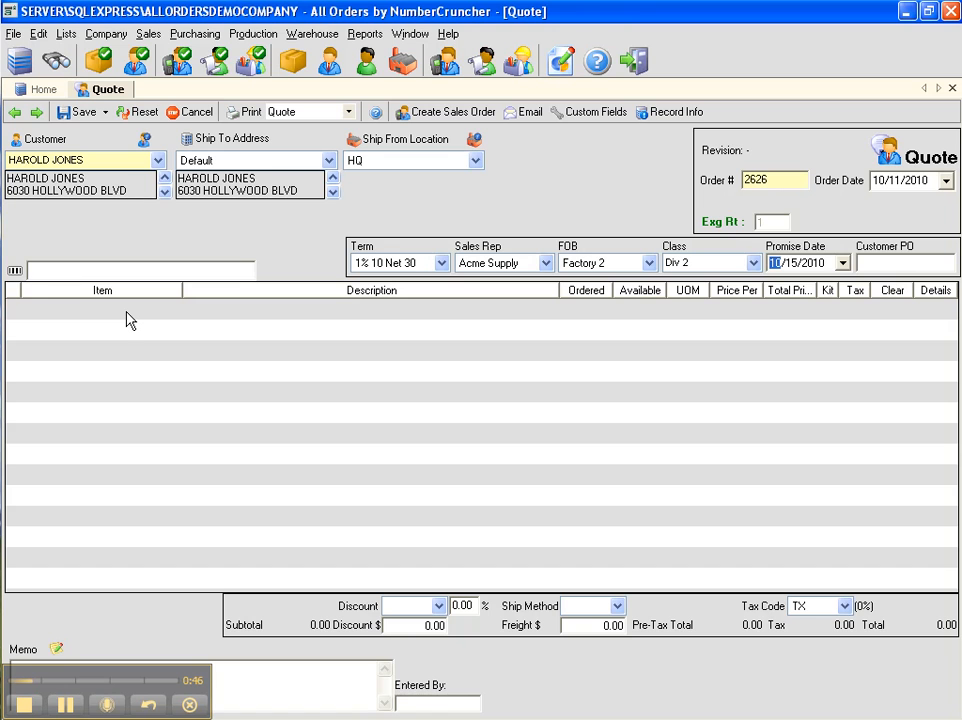
pyautogui.moveTo(112, 320)
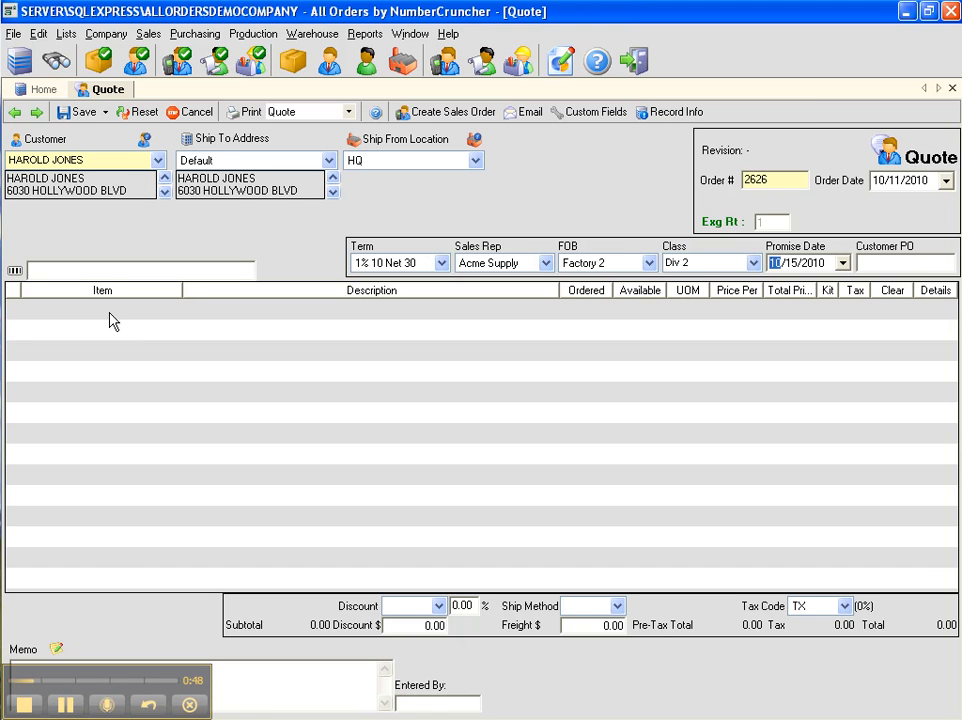
pyautogui.moveTo(104, 320)
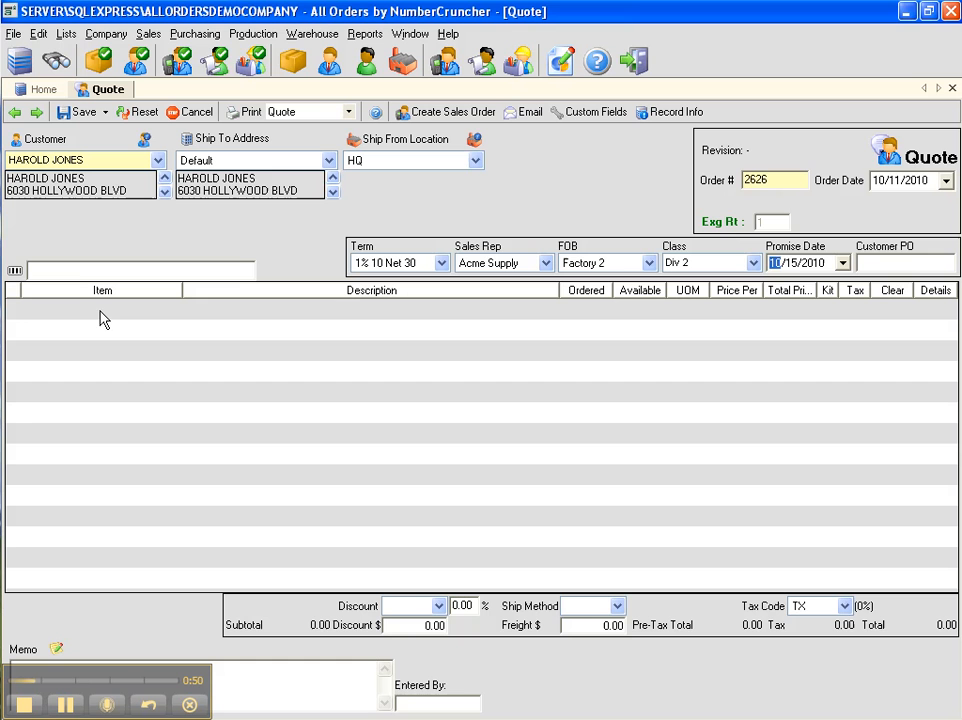
pyautogui.click(172, 308)
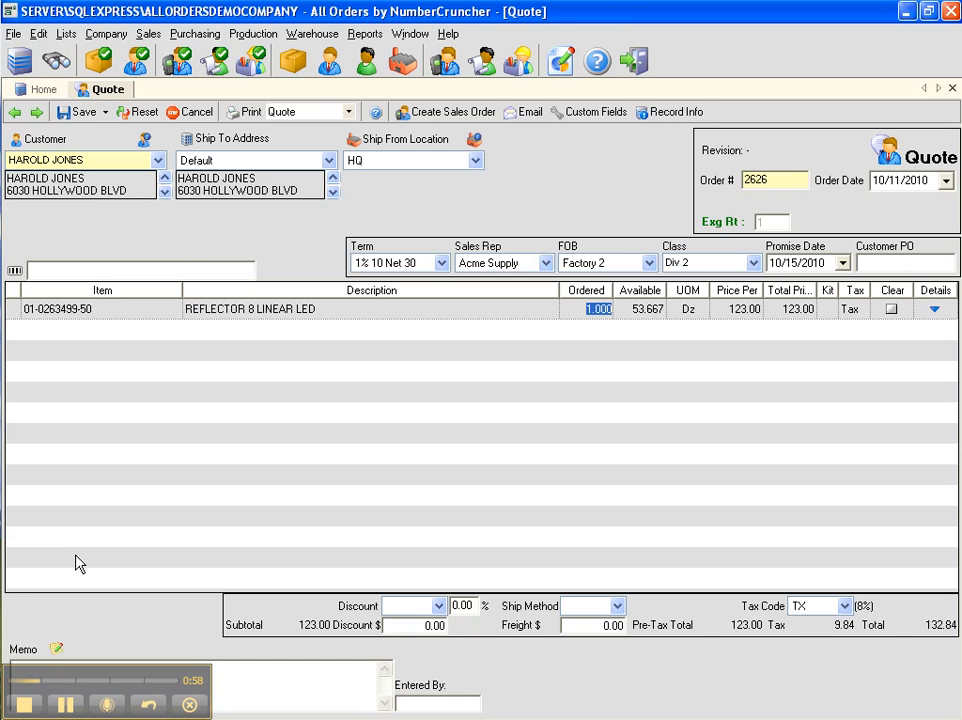
pyautogui.write('5')
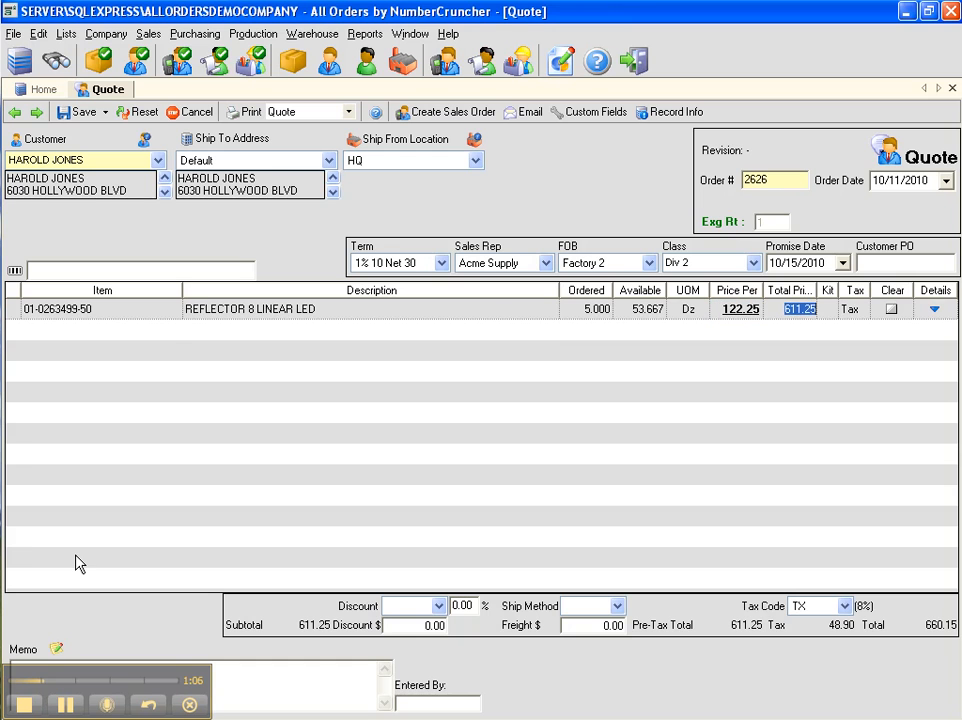
pyautogui.click(100, 328)
pyautogui.write('01')
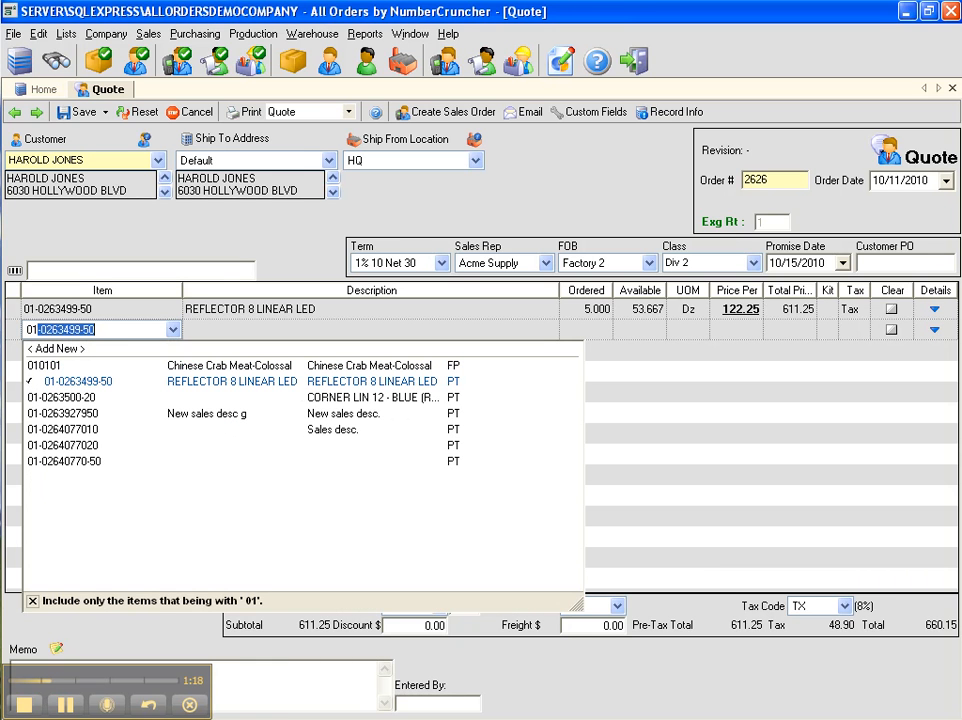
pyautogui.click(80, 412)
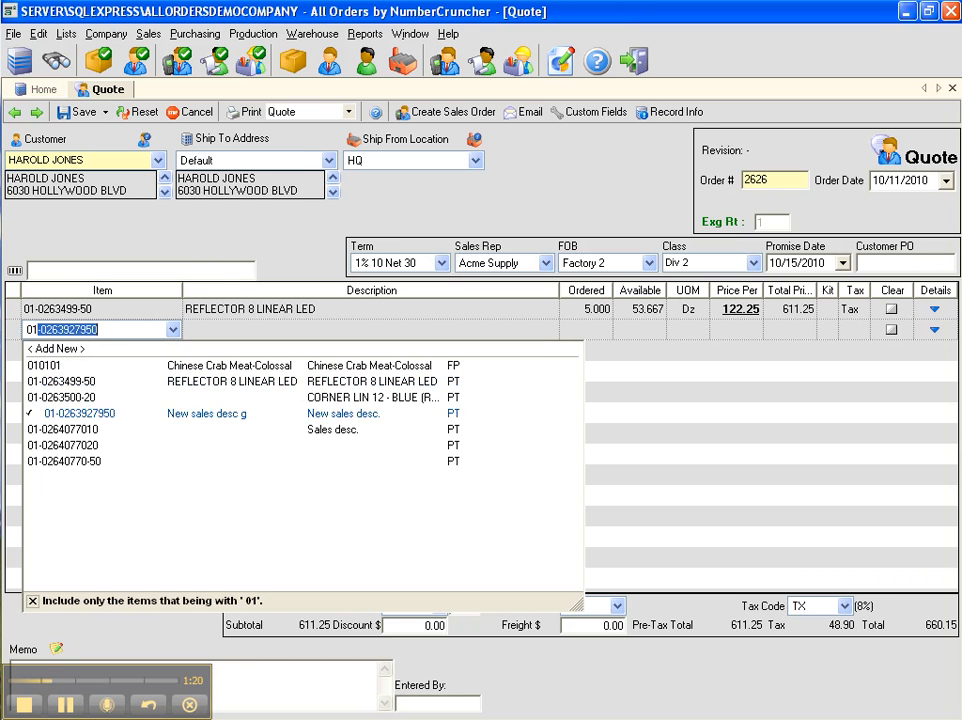
pyautogui.click(80, 412)
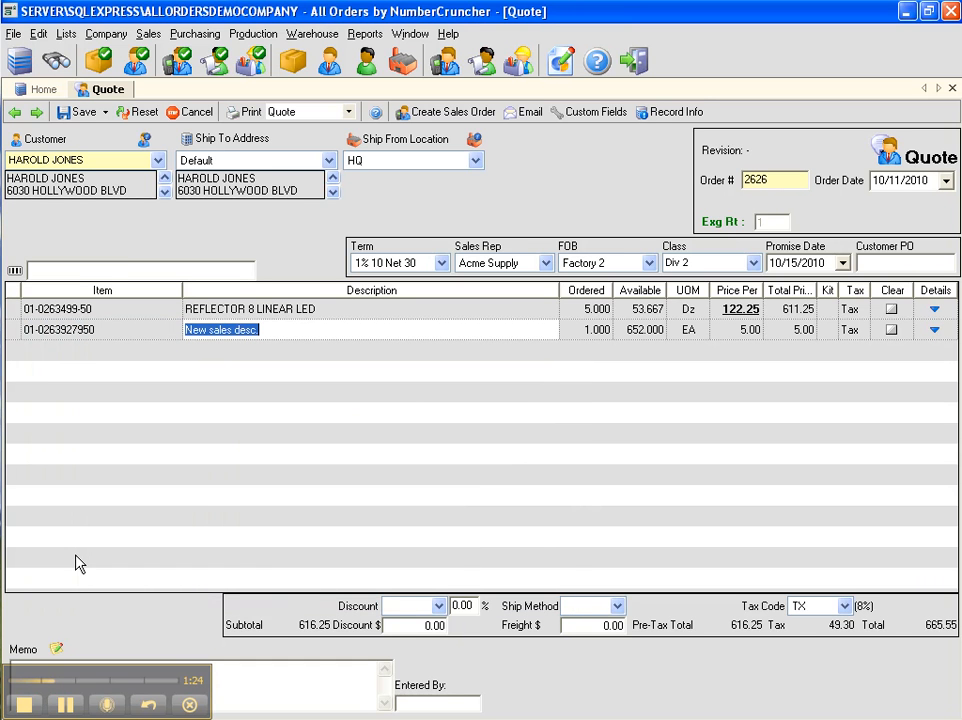
pyautogui.write('The is')
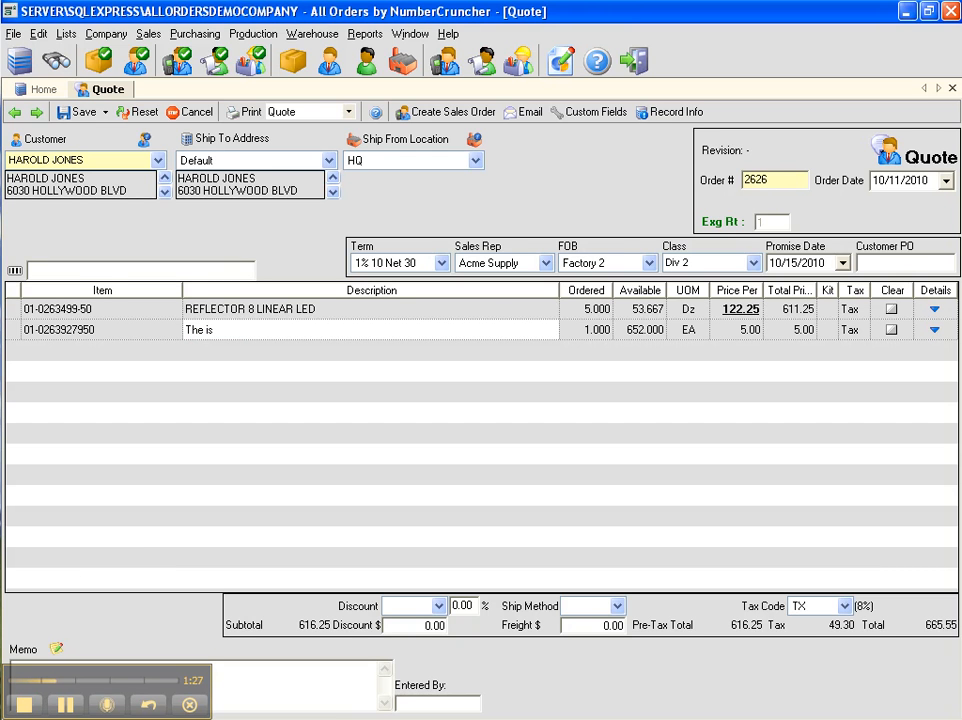
pyautogui.write('new d')
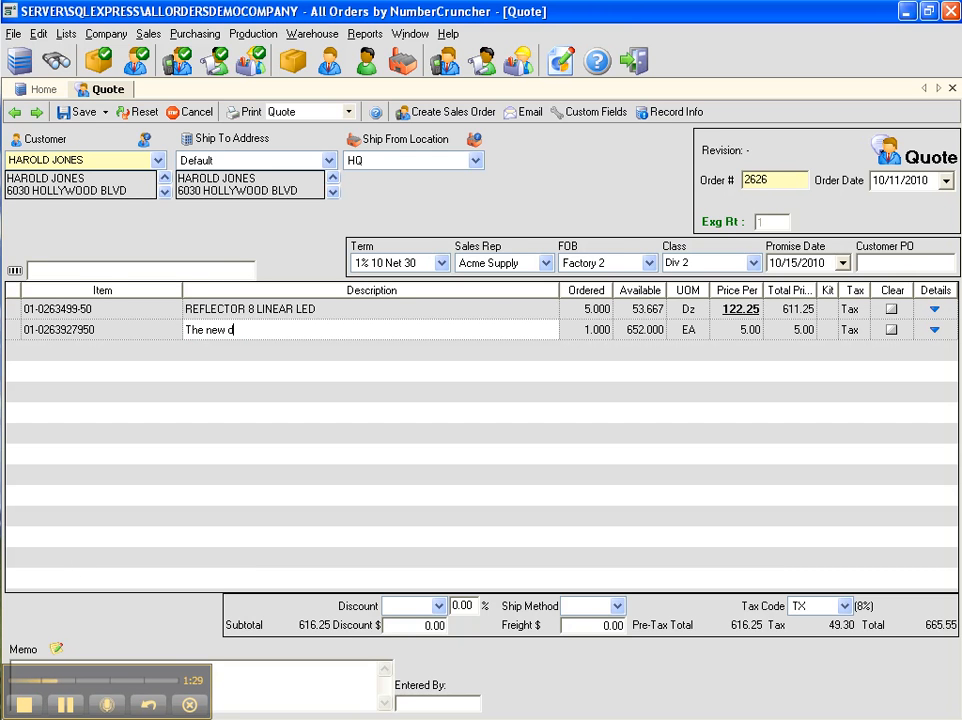
pyautogui.write('escription for t')
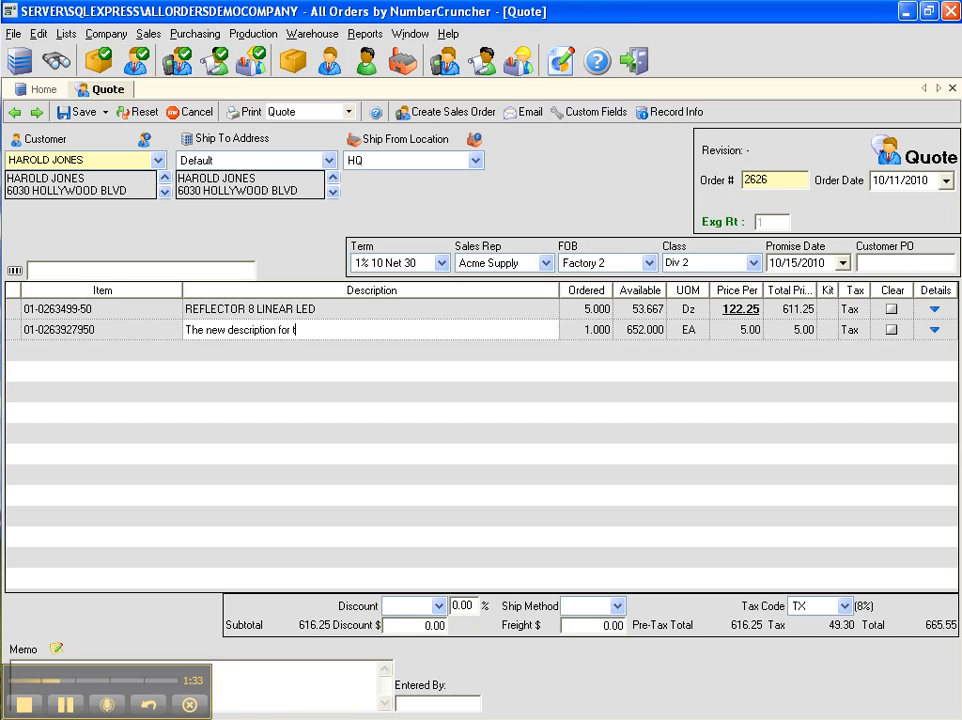
pyautogui.write('his item')
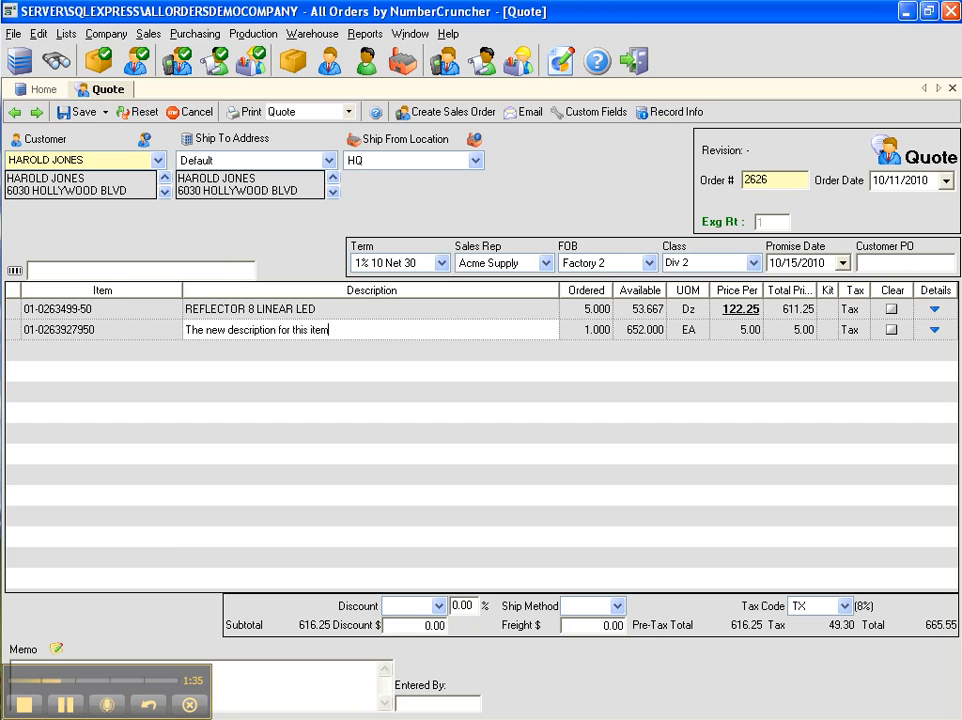
pyautogui.click(586, 328)
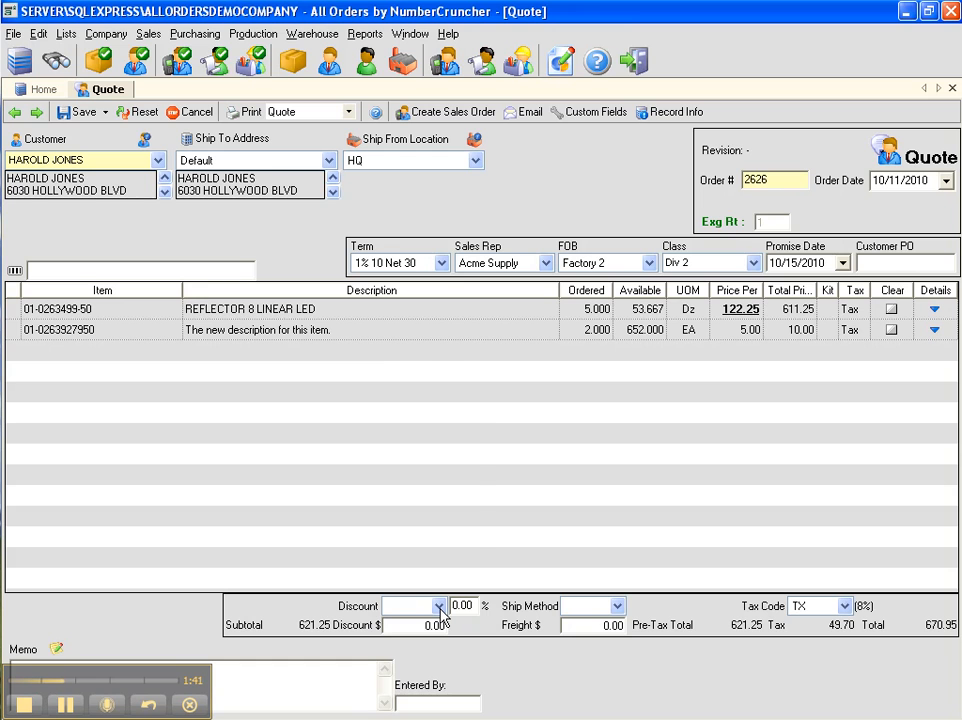
# Apply the 5% DISCOUNT option to the whole quote.
pyautogui.click(438, 606)
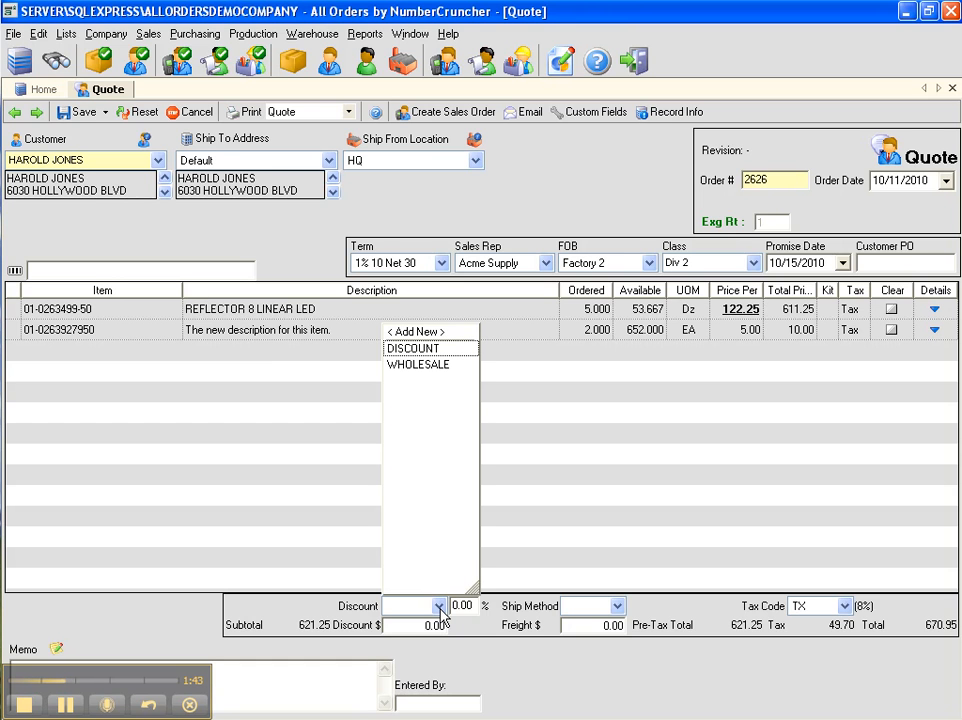
pyautogui.moveTo(412, 348)
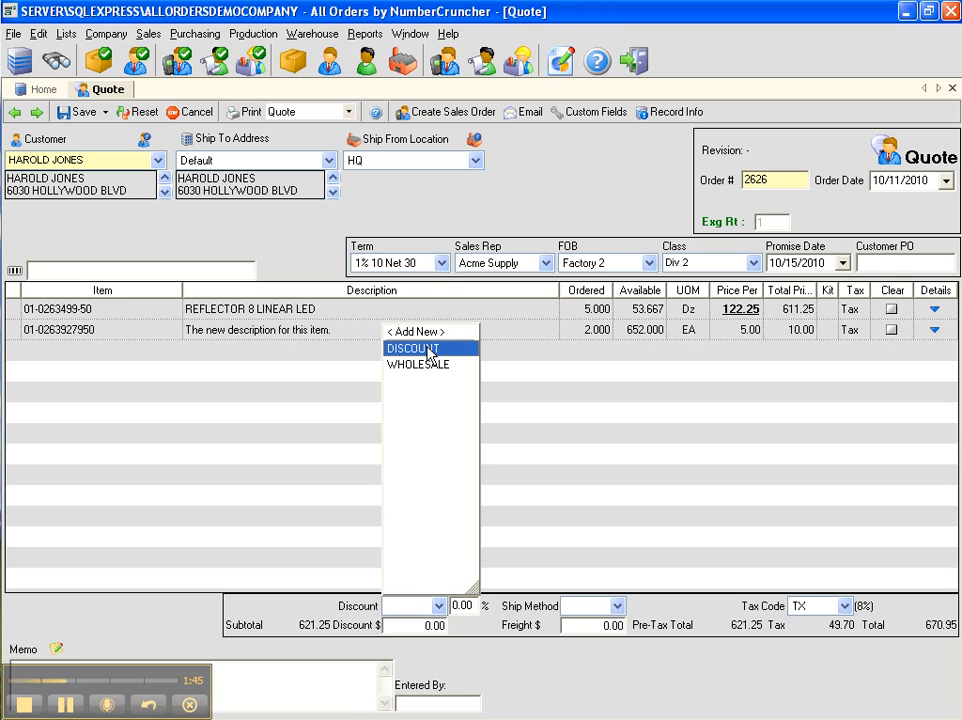
pyautogui.click(412, 348)
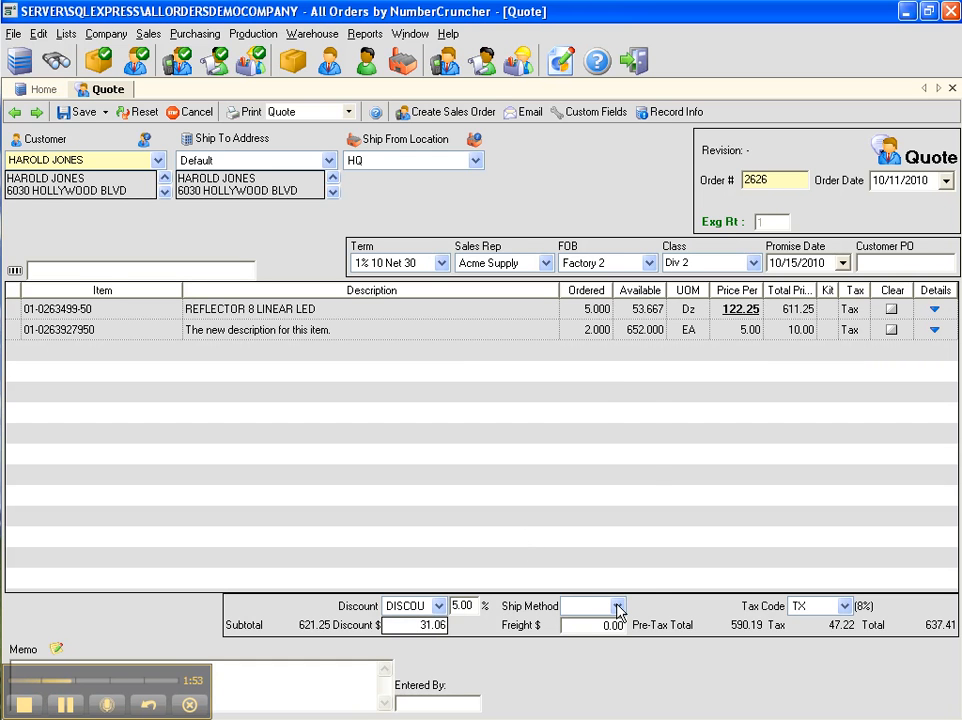
pyautogui.click(616, 606)
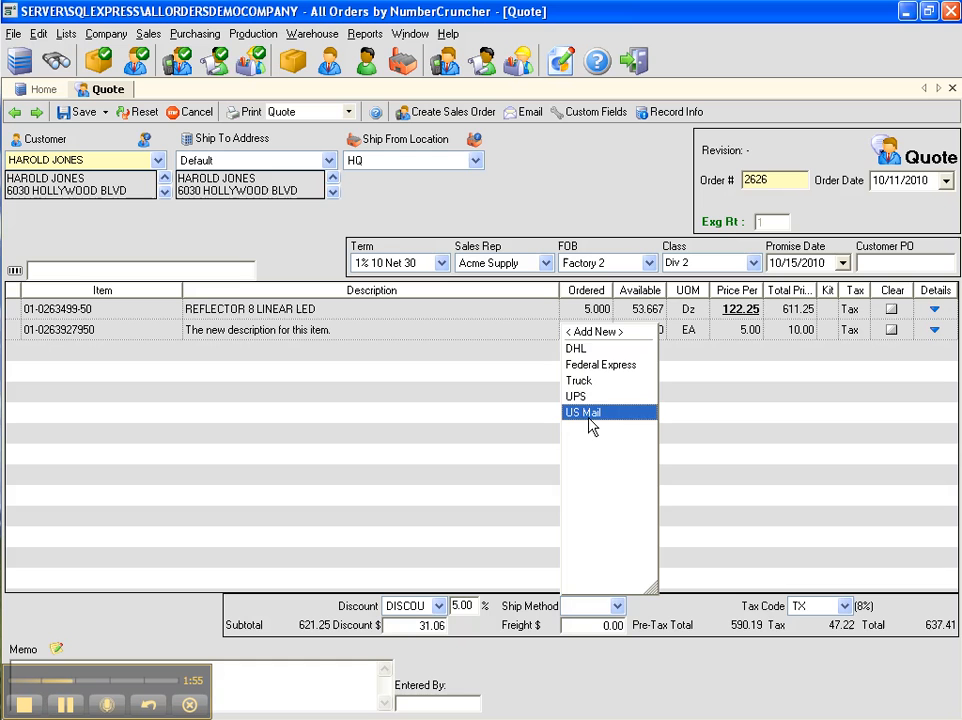